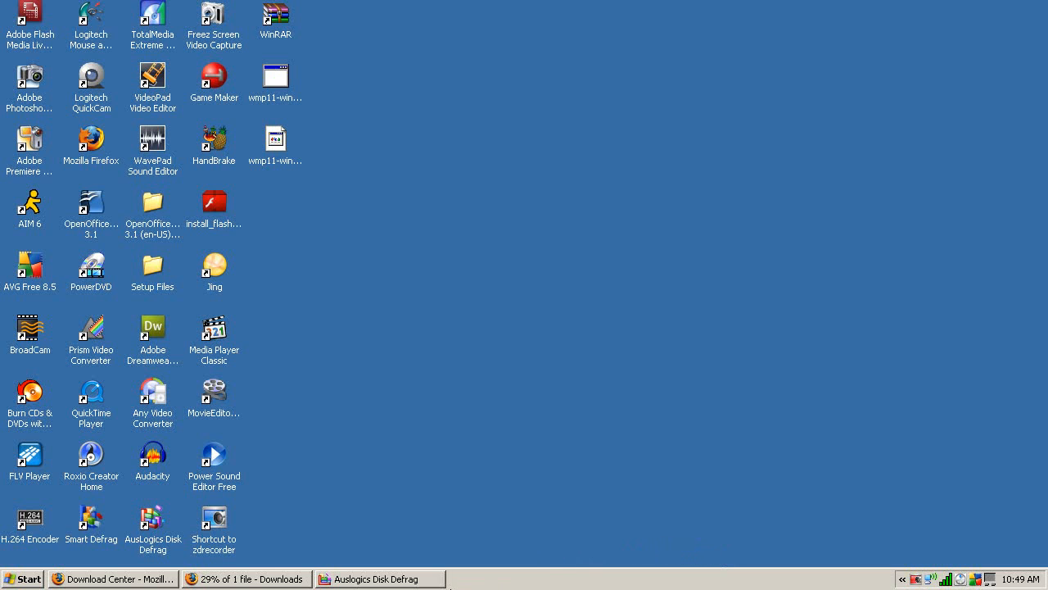
mouse_move(402, 583)
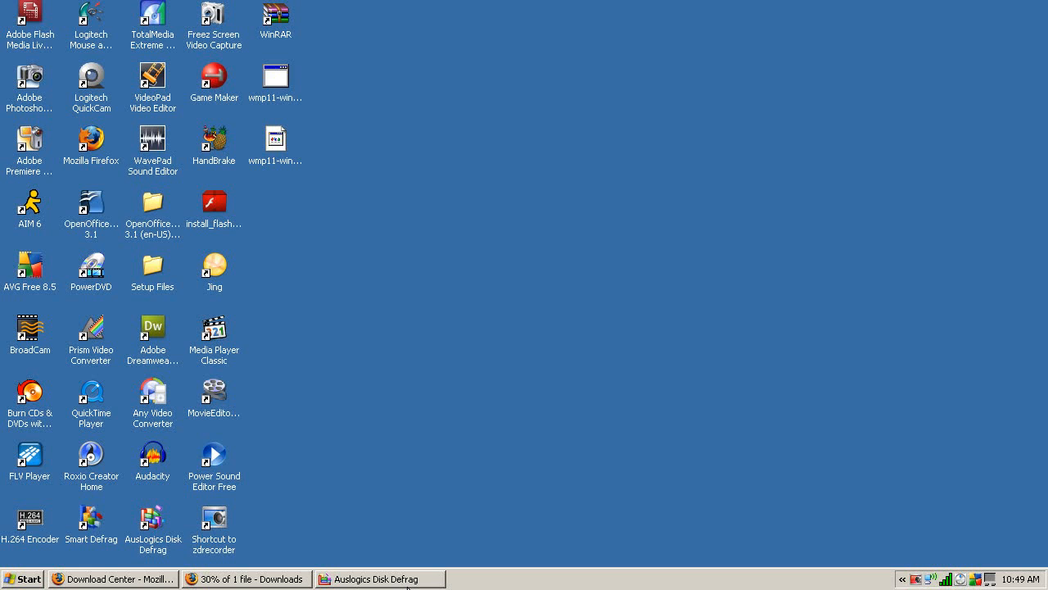
mouse_move(424, 478)
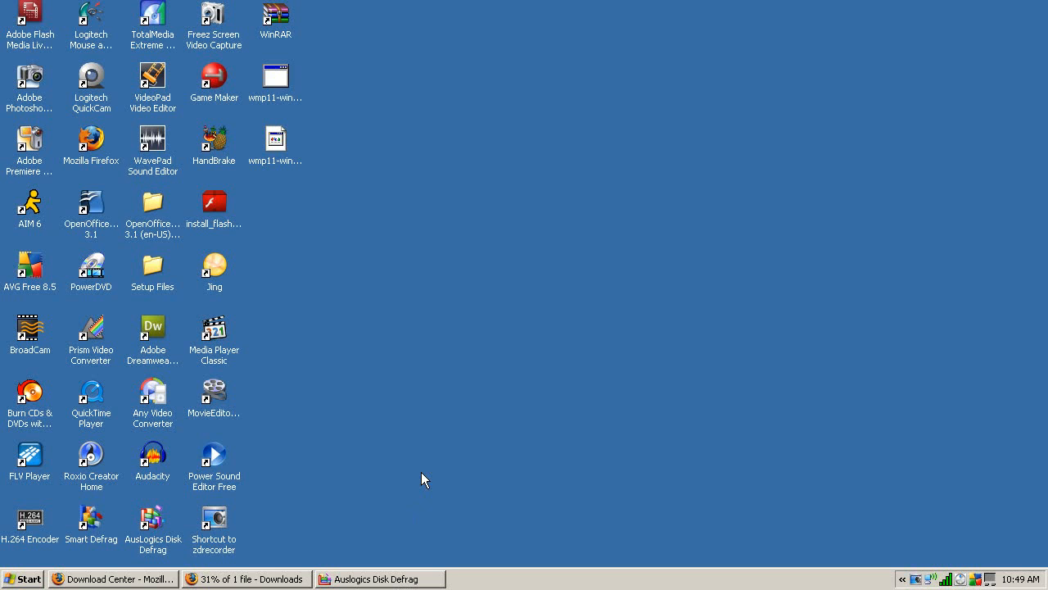
mouse_move(318, 565)
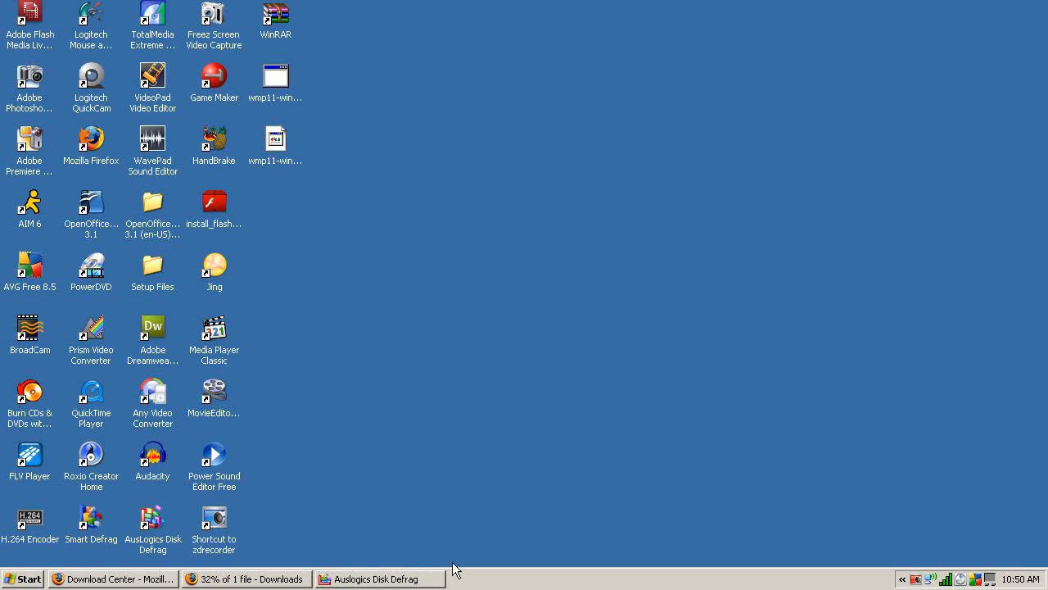
- Restore the Auslogics Disk Defrag window showing Local Drive (C:) from the taskbar
click(378, 580)
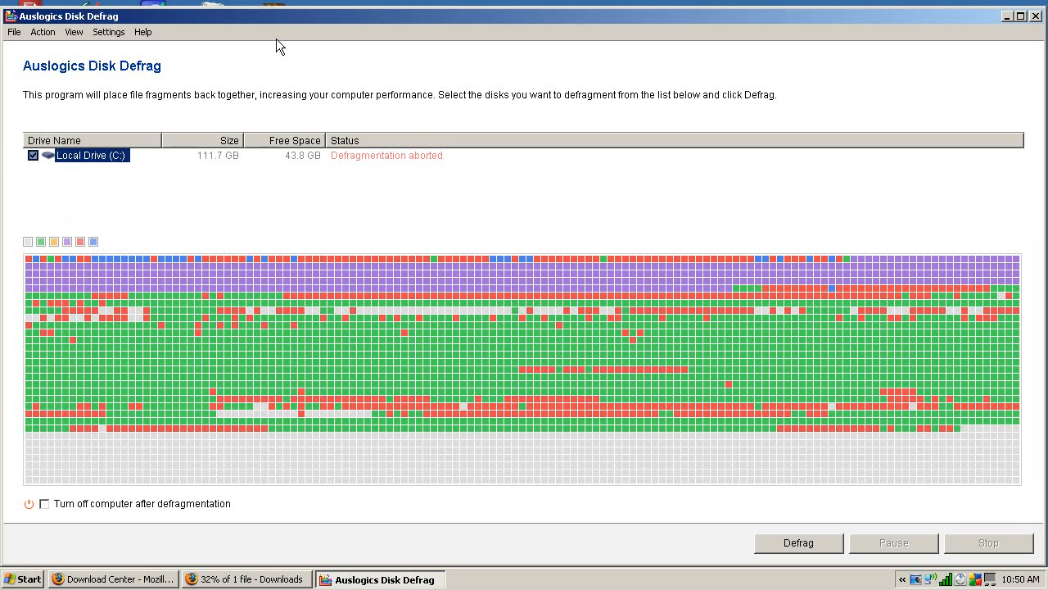
mouse_move(121, 89)
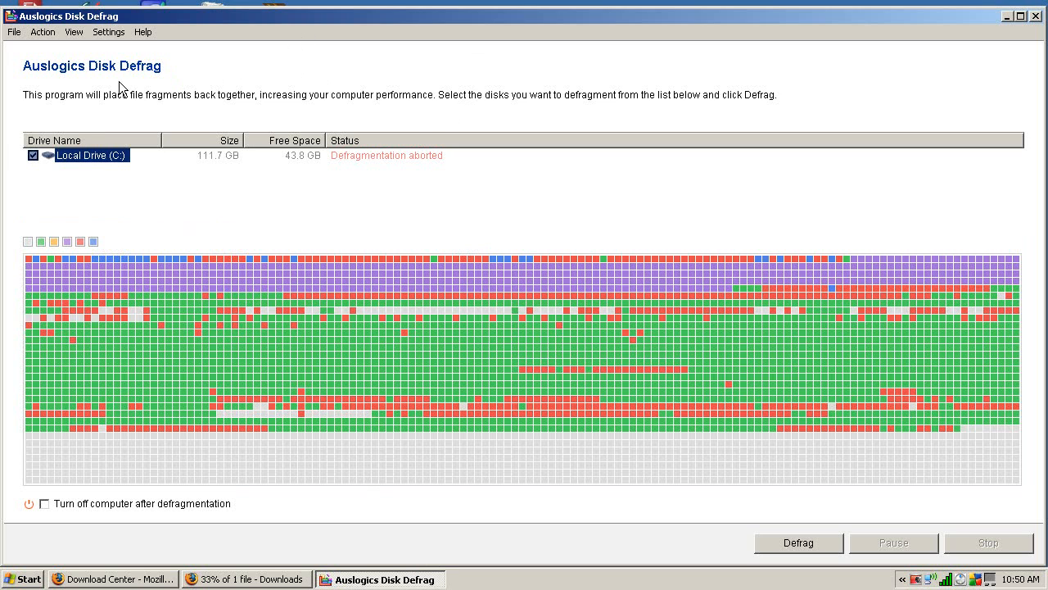
mouse_move(248, 387)
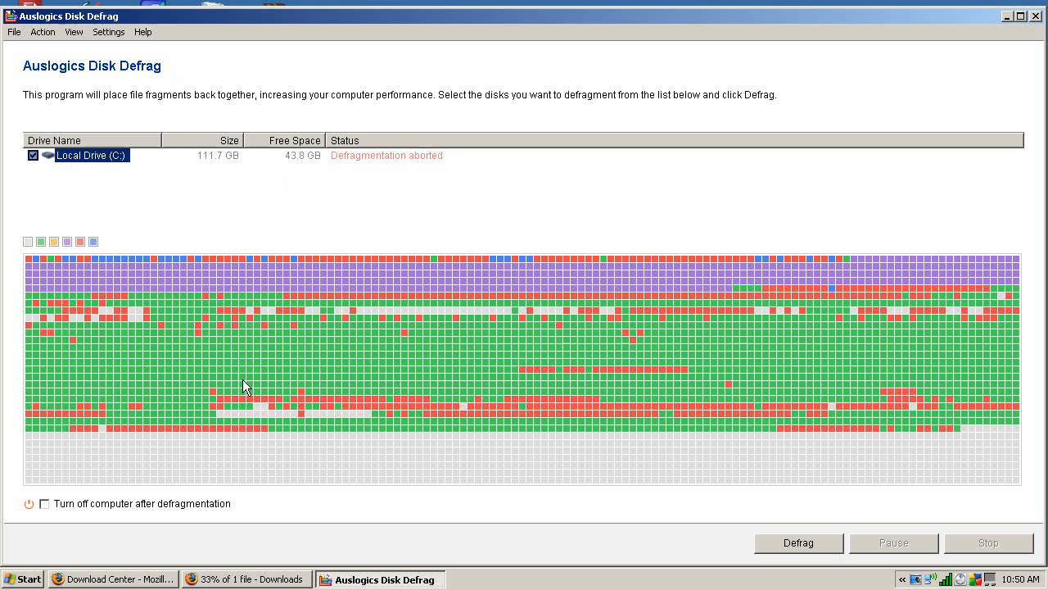
mouse_move(43, 33)
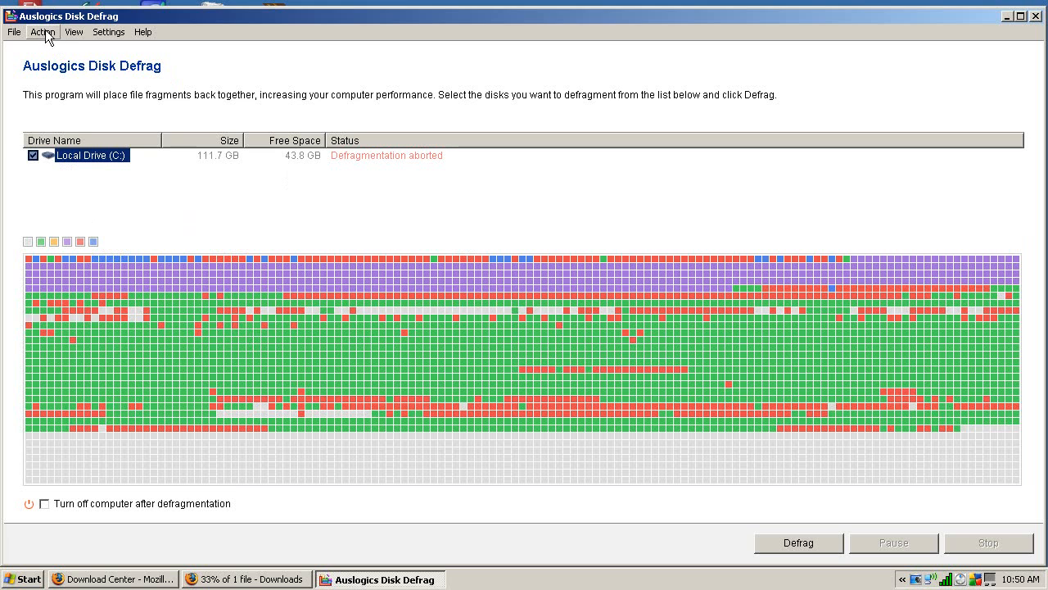
mouse_move(252, 172)
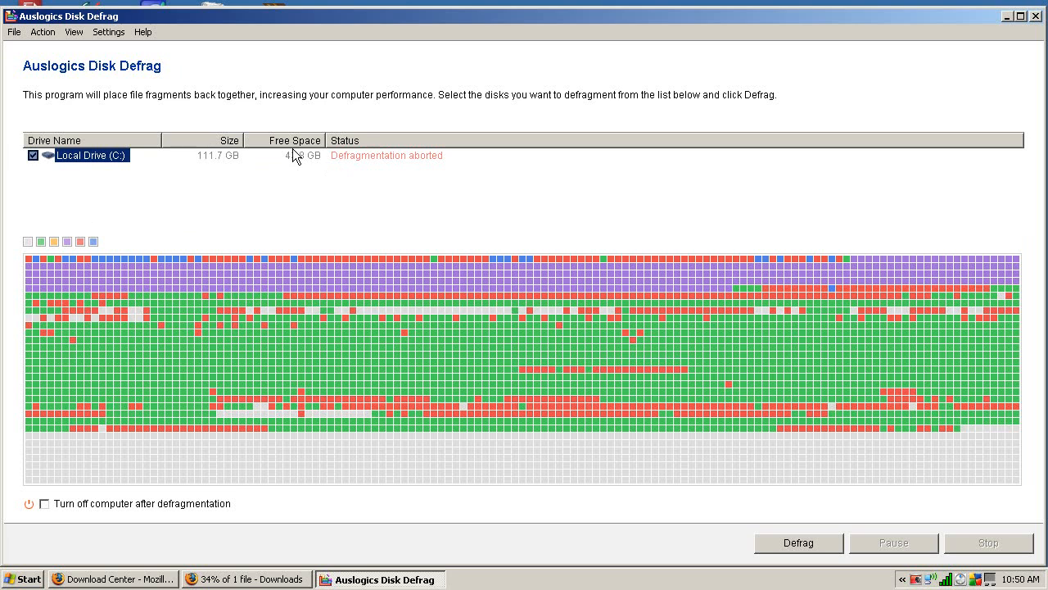
- Analyze Local Drive (C:), yielding 'Analyzed, disk not fragmented (3%)'
right_click(92, 154)
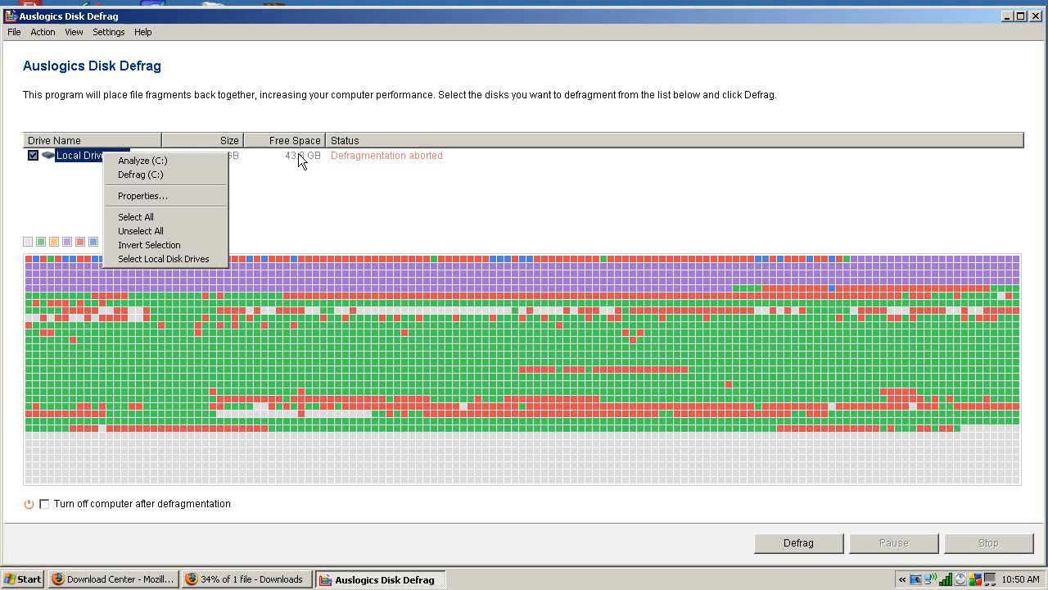
mouse_move(210, 160)
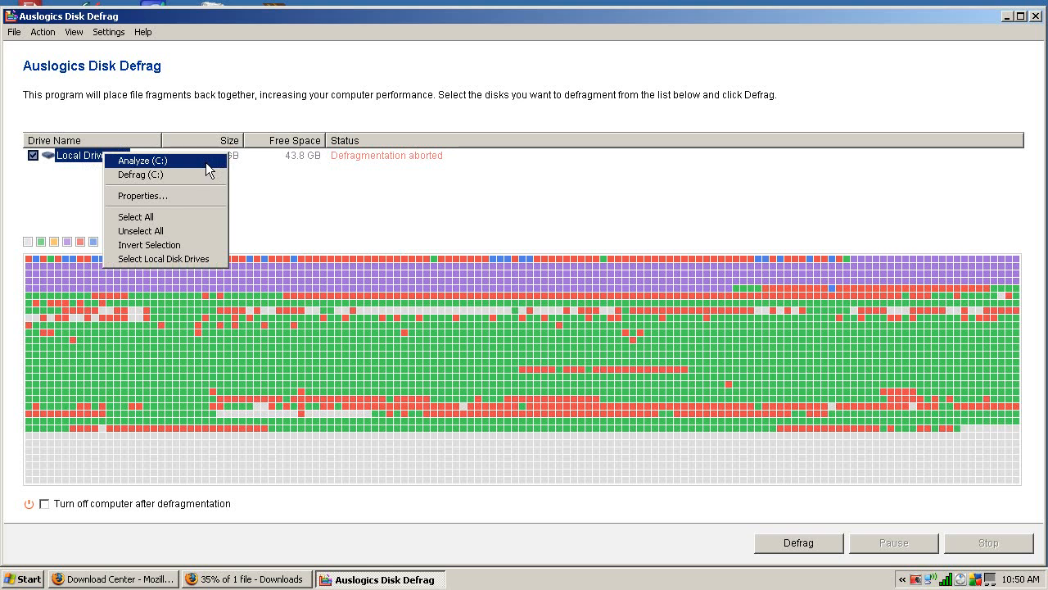
click(142, 161)
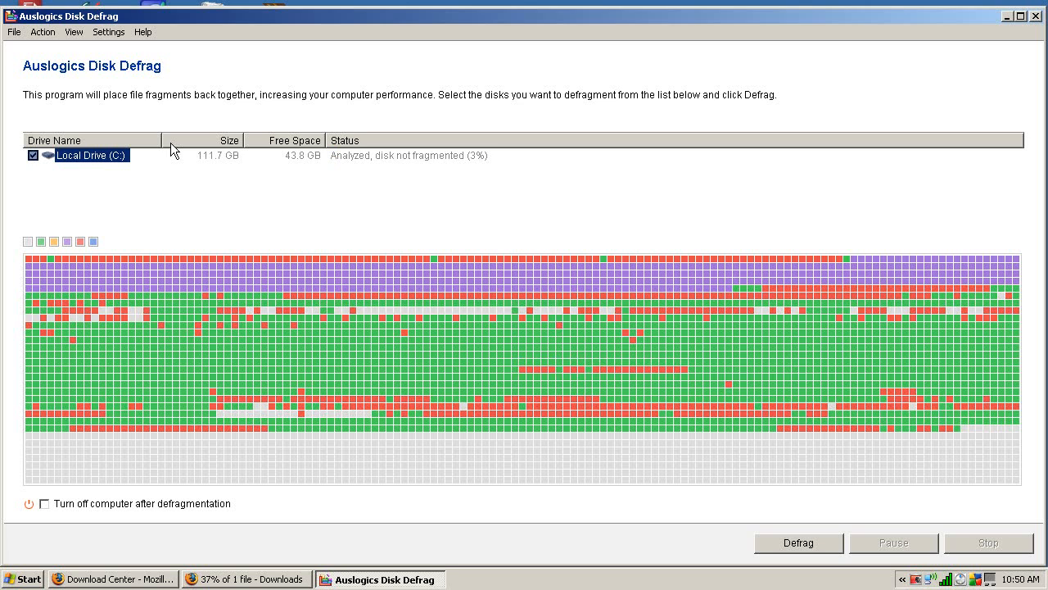
mouse_move(4, 413)
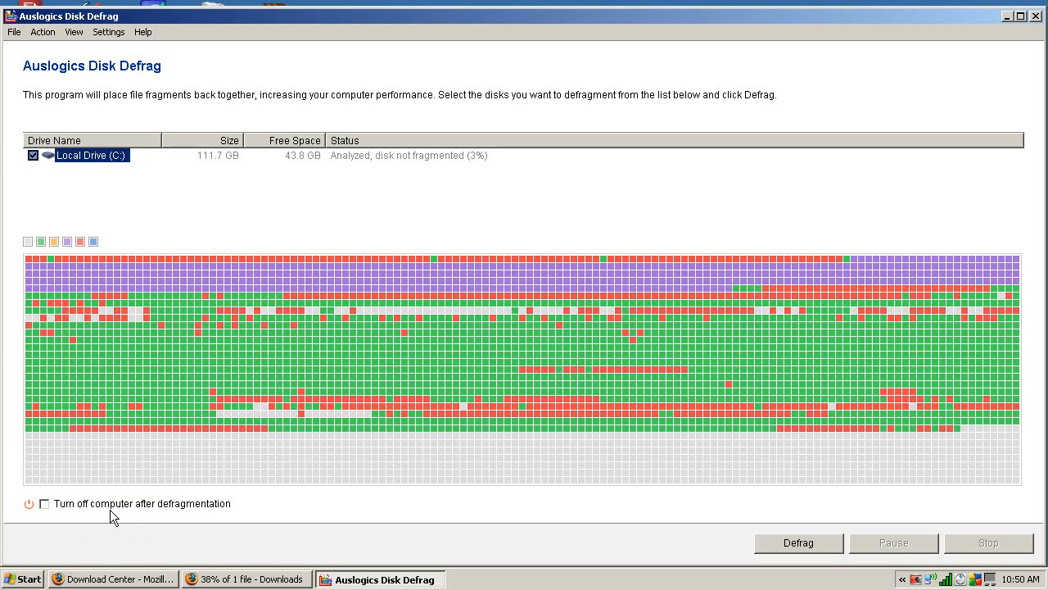
mouse_move(173, 565)
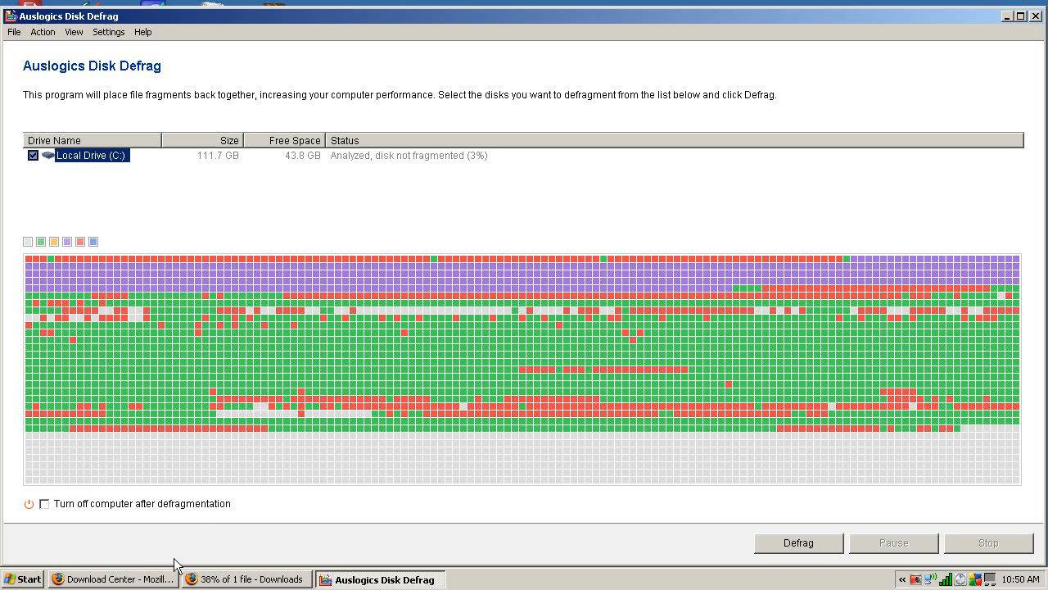
mouse_move(146, 176)
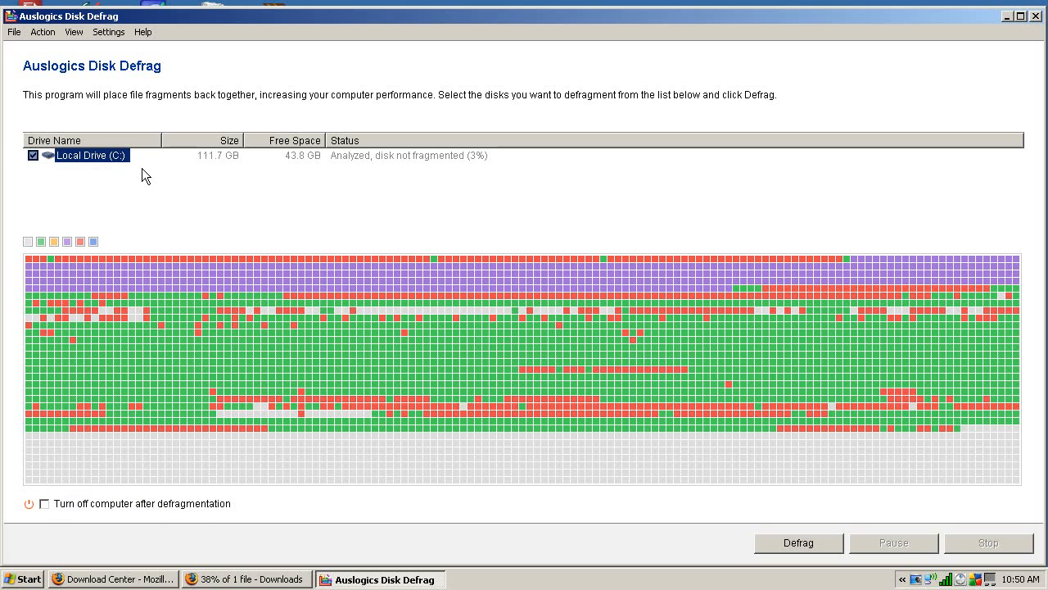
mouse_move(347, 169)
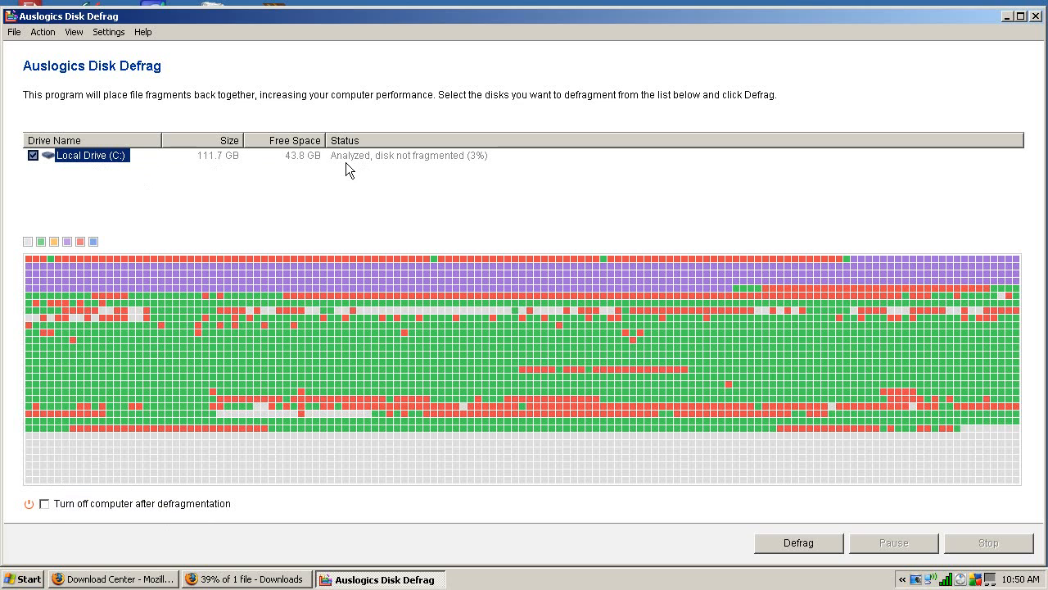
mouse_move(482, 167)
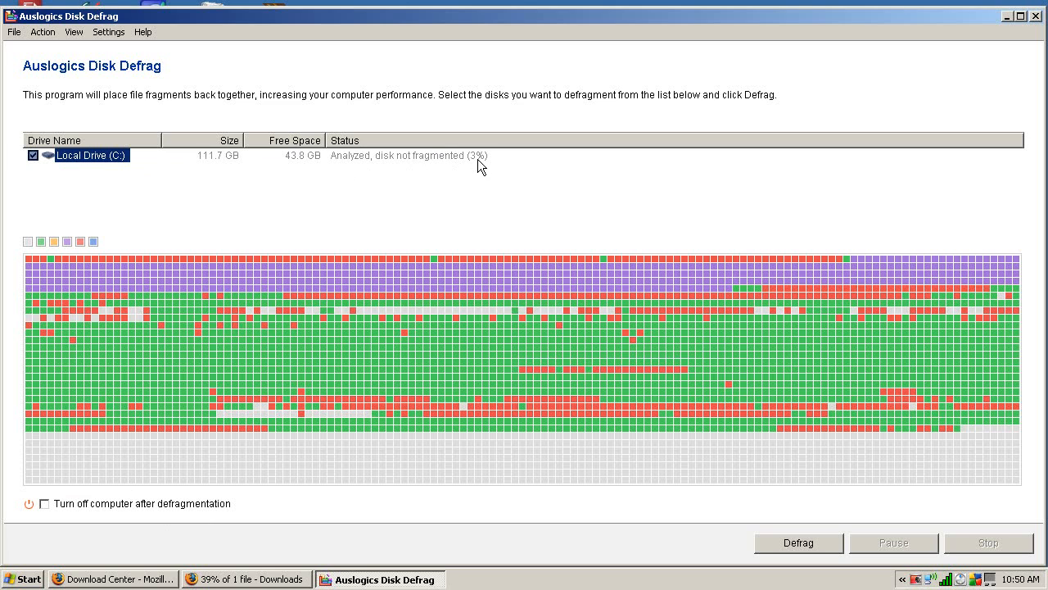
- Start defragmenting Local Drive (C:) from its context menu
right_click(91, 154)
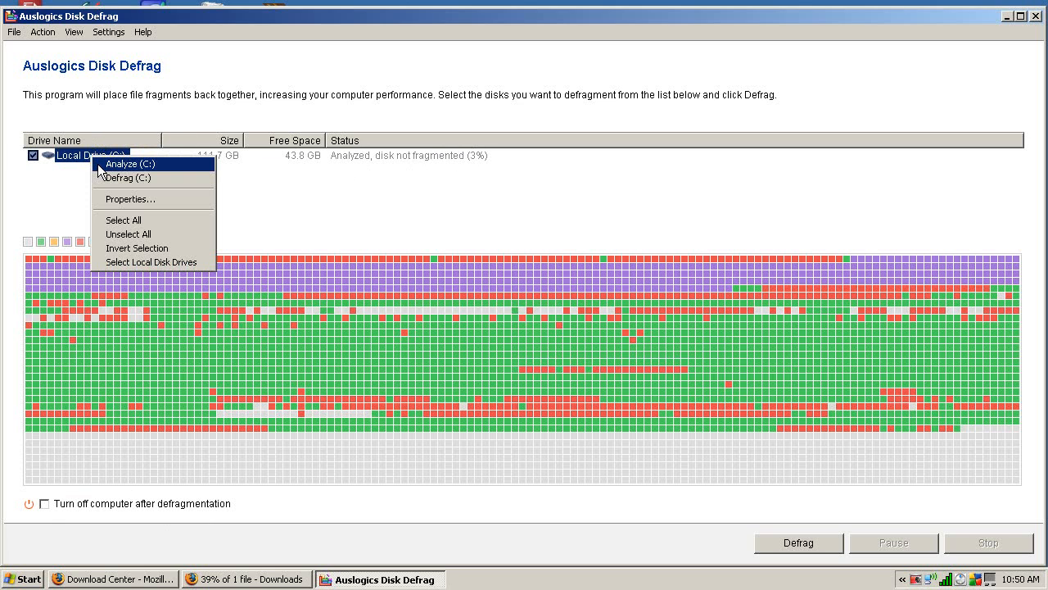
mouse_move(125, 177)
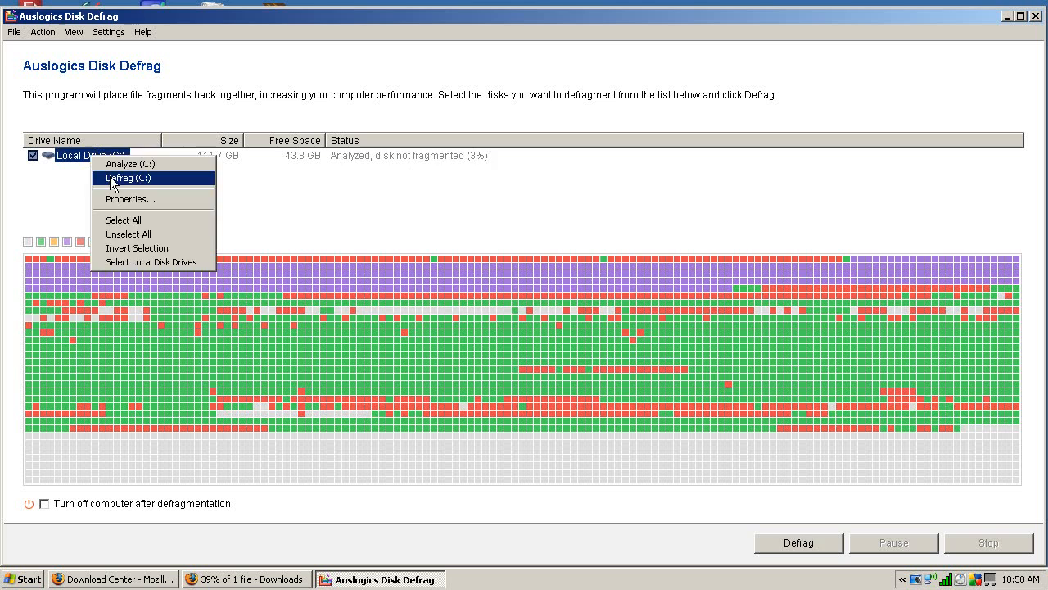
click(125, 177)
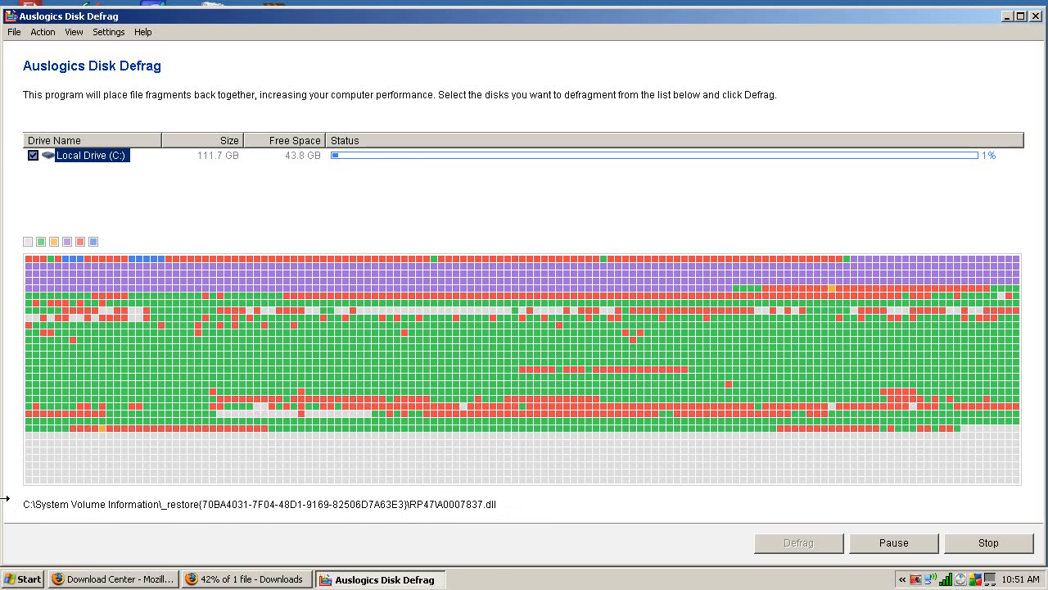
mouse_move(472, 442)
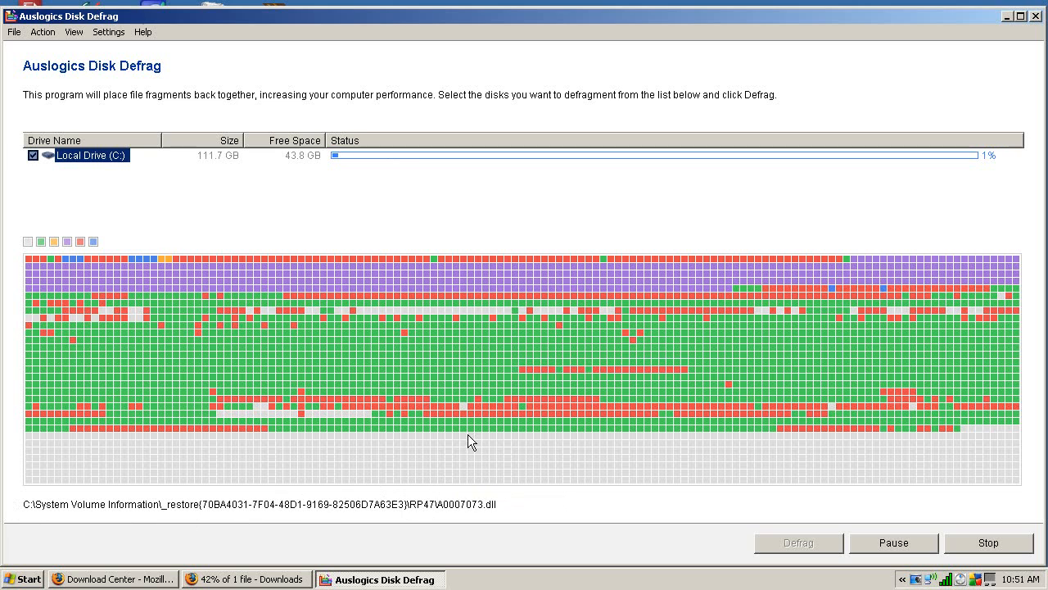
mouse_move(236, 335)
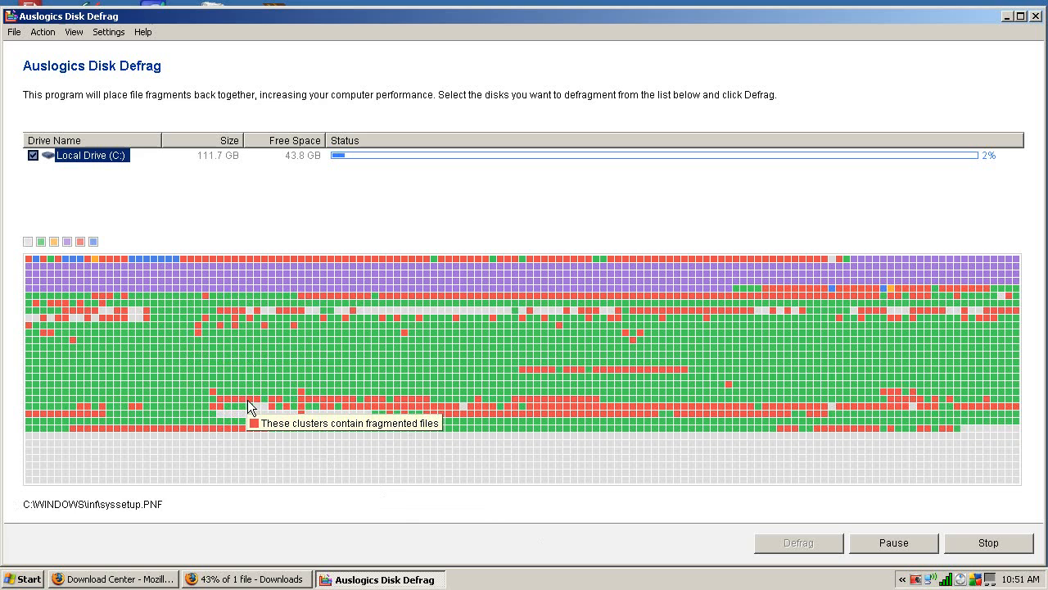
mouse_move(164, 265)
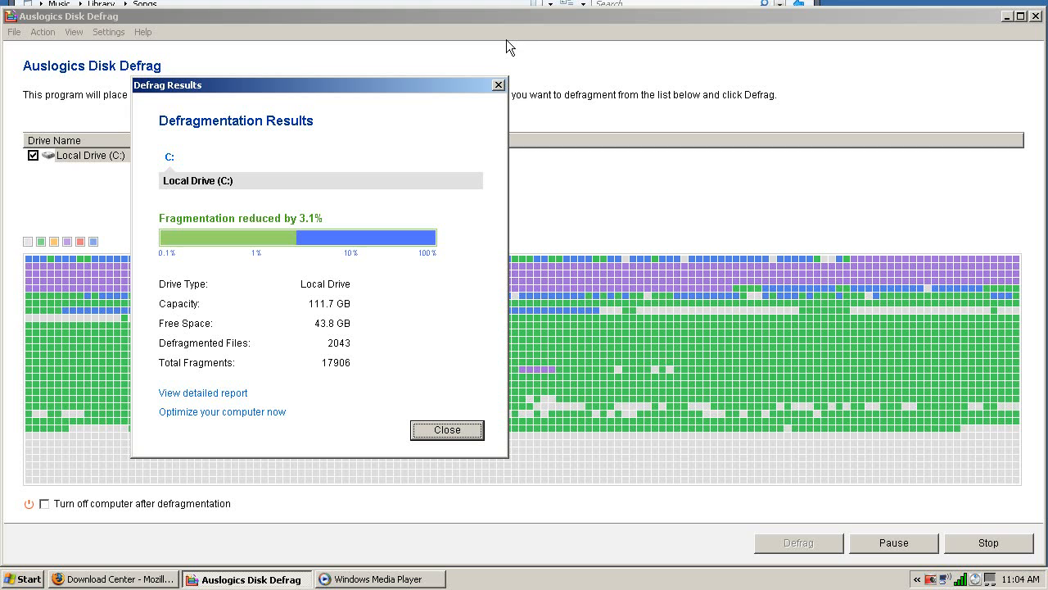
mouse_move(239, 365)
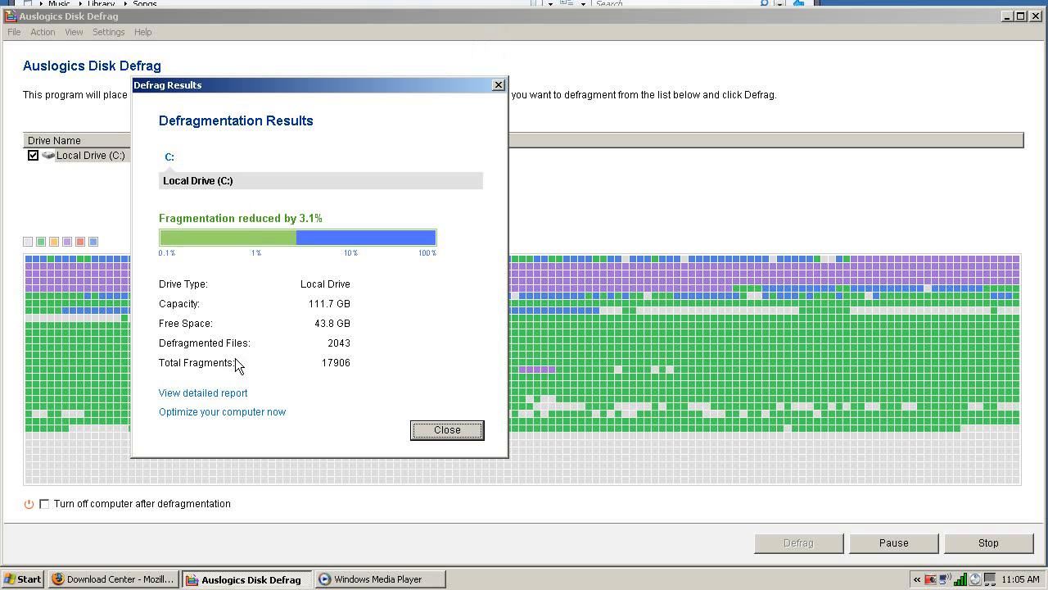
- Review the detailed HTML report in Firefox, scrolling the per-file list and back to the 3.19% to 0.06% summary
click(203, 393)
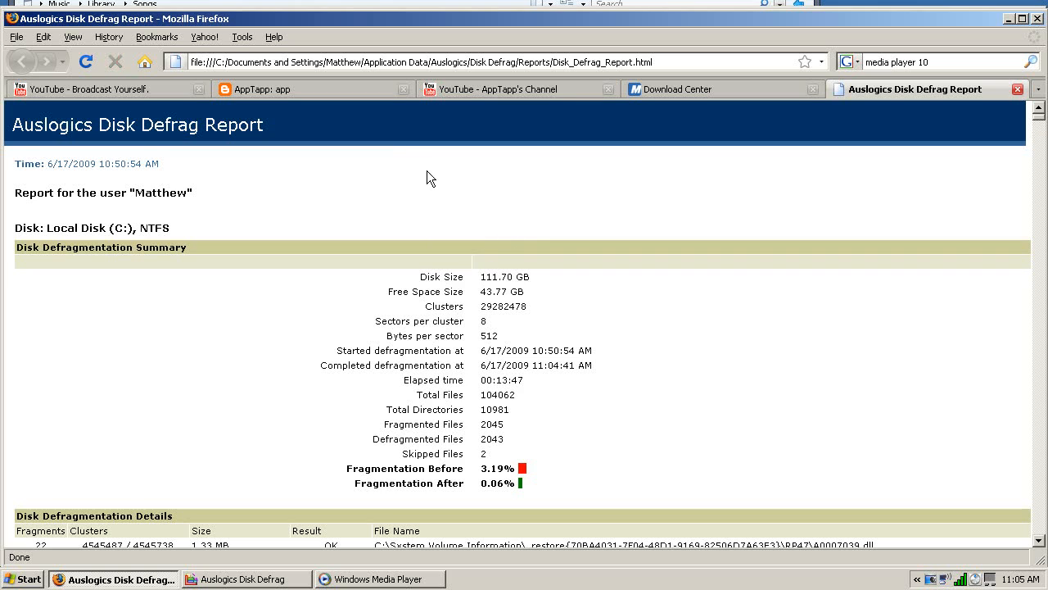
mouse_move(380, 362)
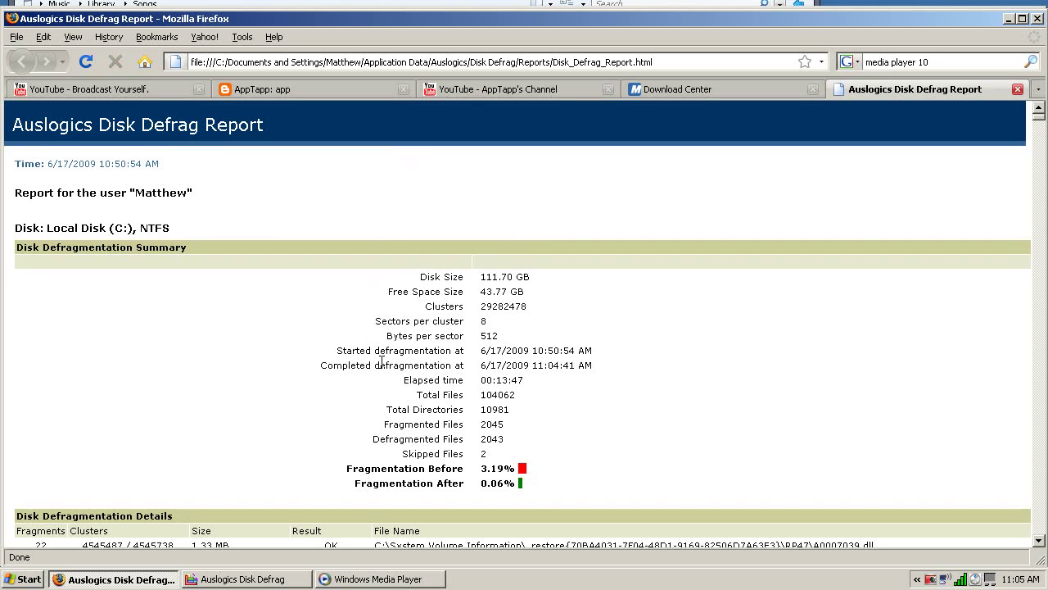
mouse_move(404, 472)
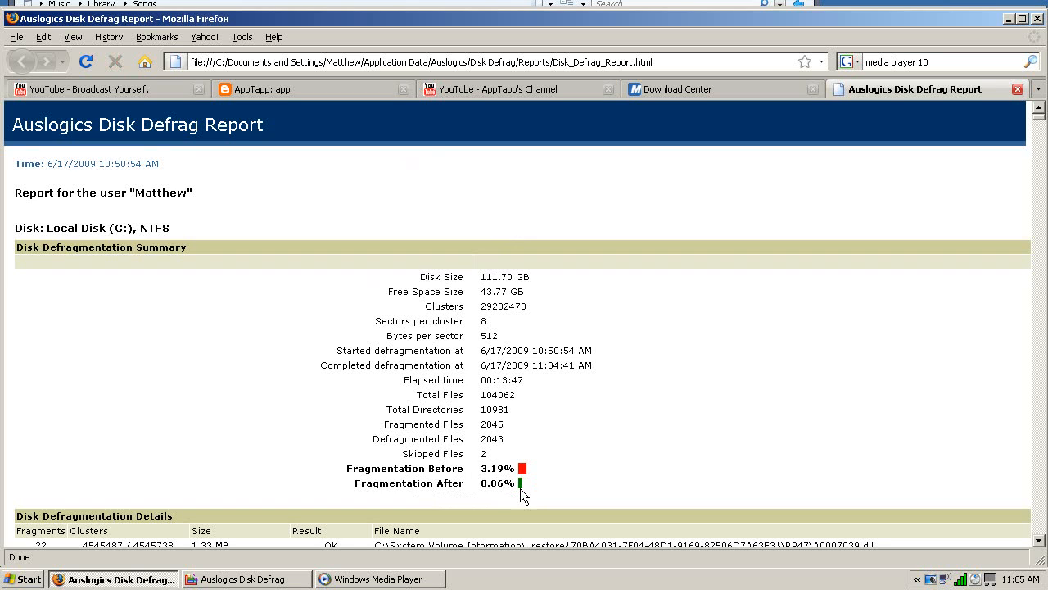
mouse_move(551, 492)
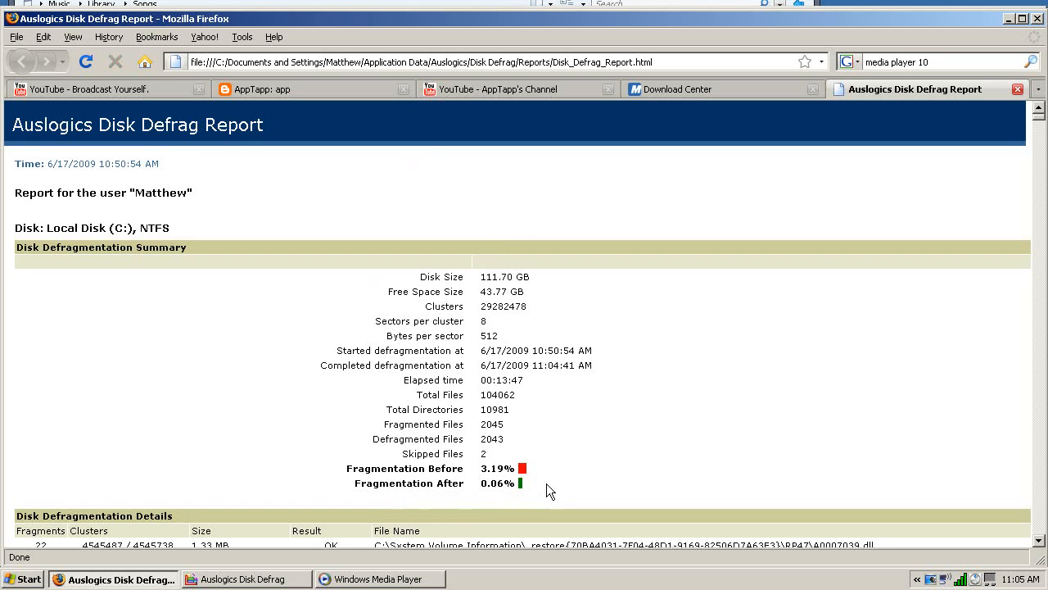
mouse_move(495, 454)
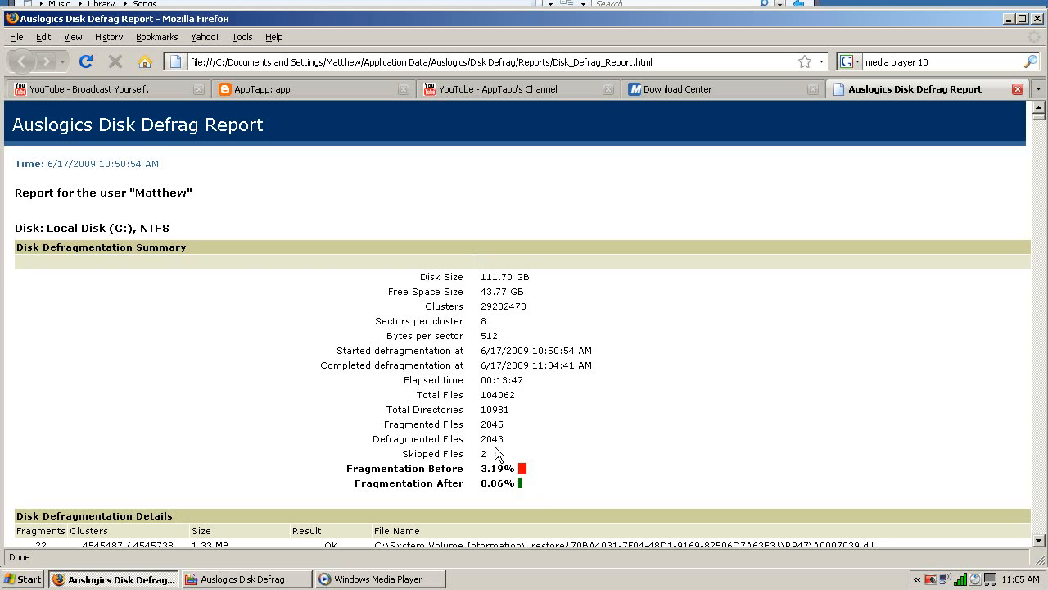
scroll(down, 3)
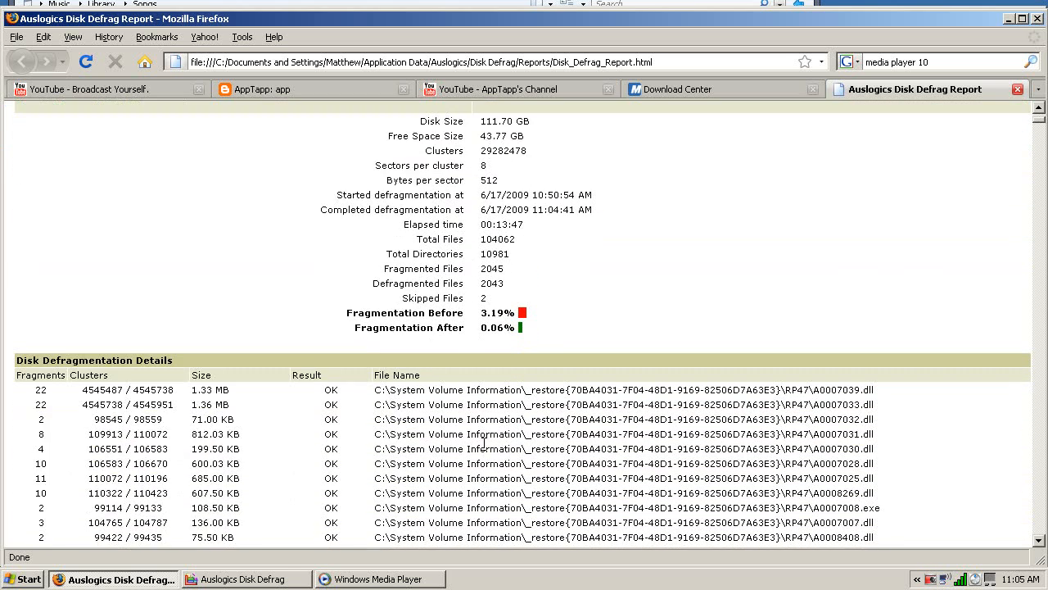
scroll(down, 3)
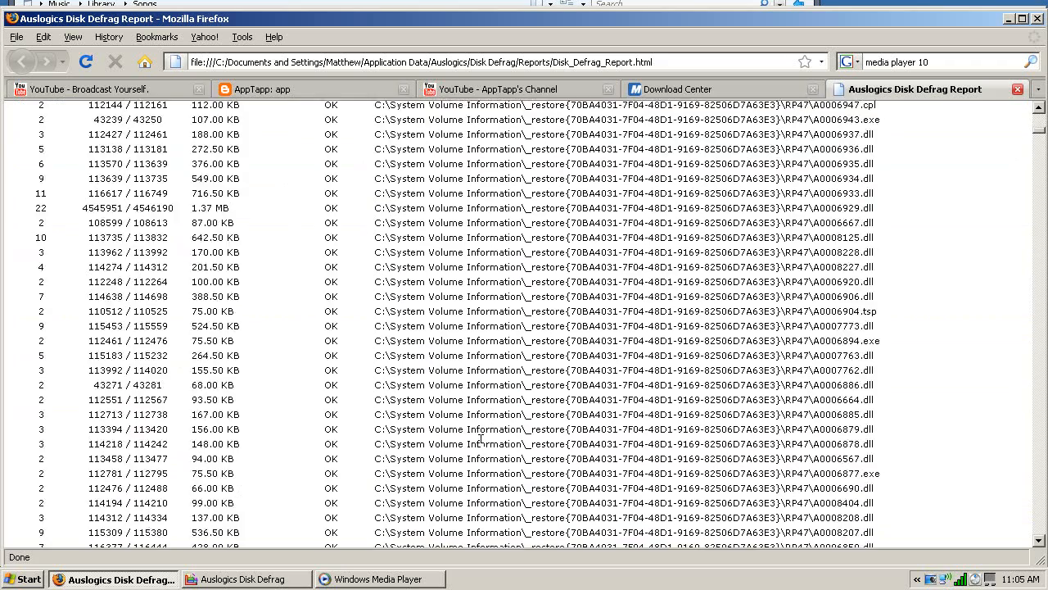
scroll(up, 3)
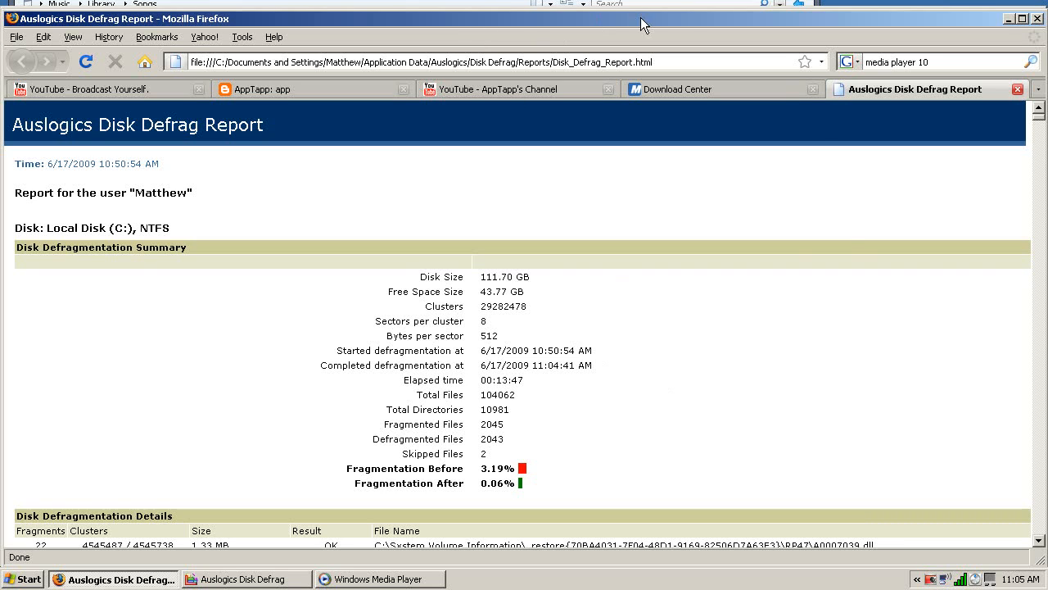
mouse_move(671, 288)
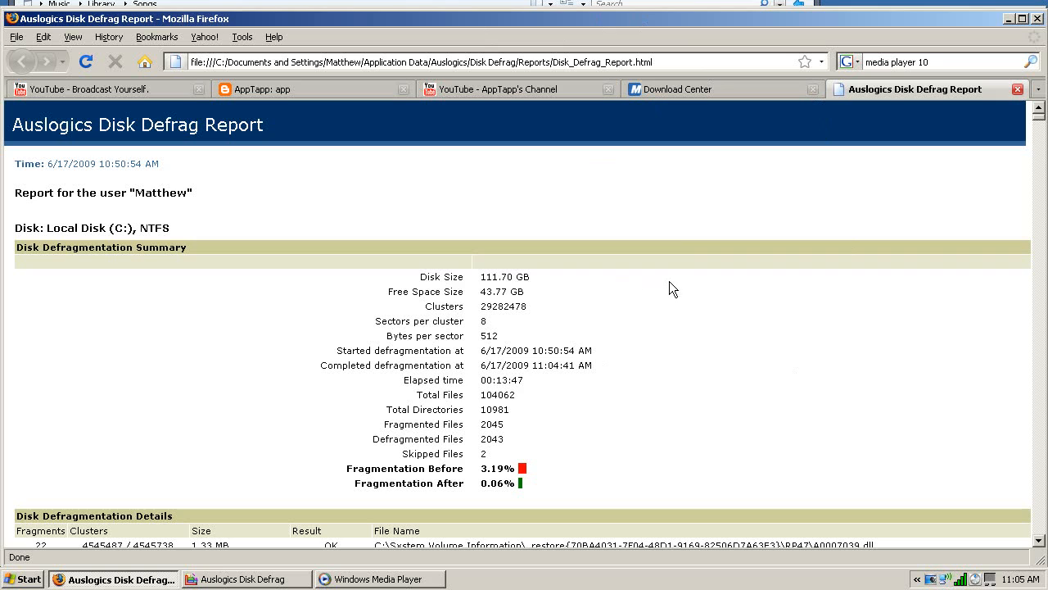
mouse_move(668, 206)
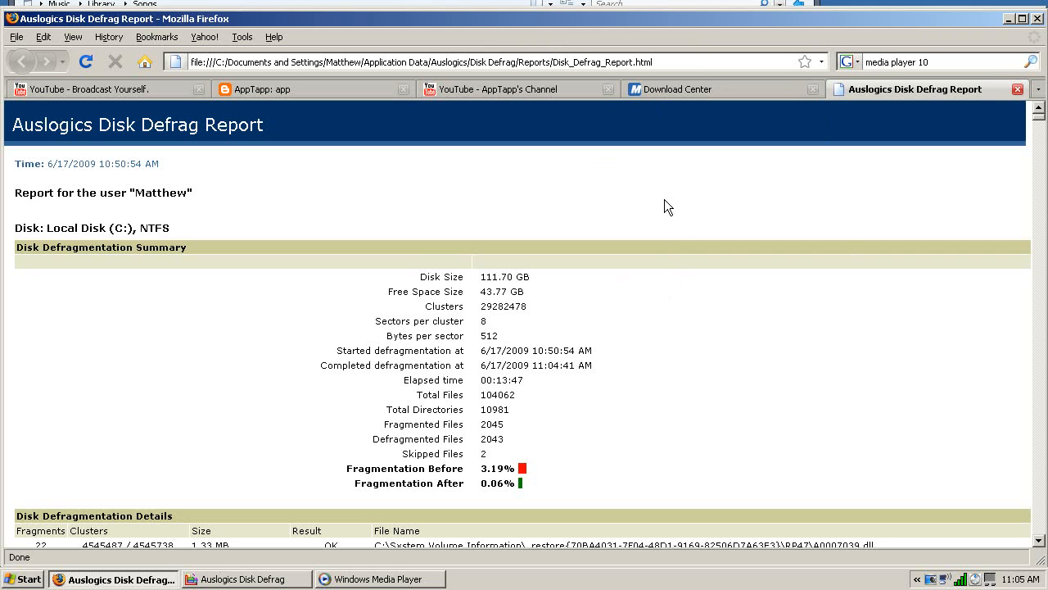
mouse_move(598, 180)
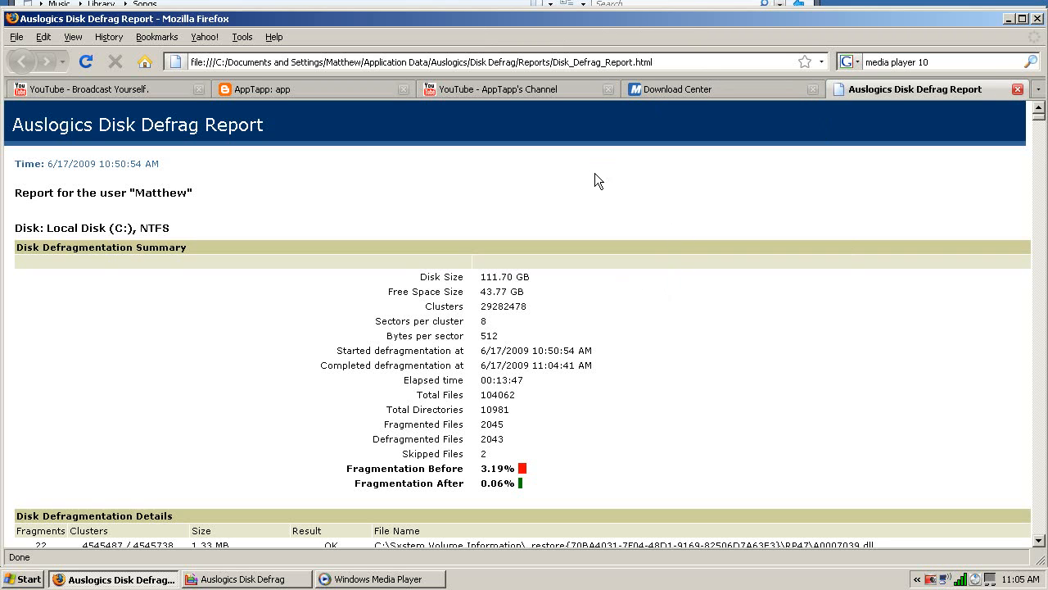
- Return to Disk Defrag and close the Defrag Results dialog, leaving C: marked Defragmented
click(245, 579)
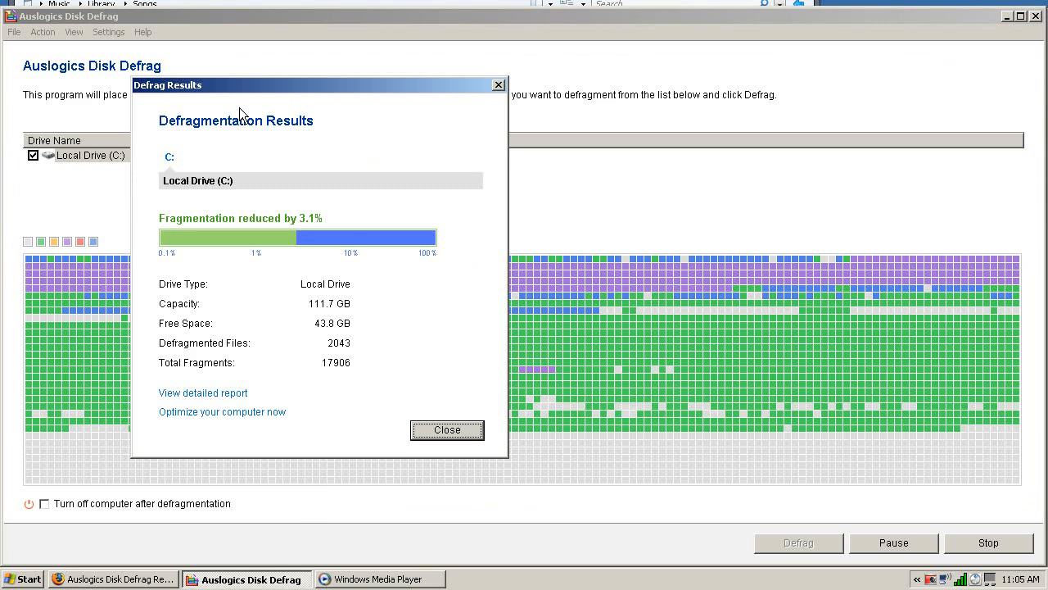
mouse_move(364, 432)
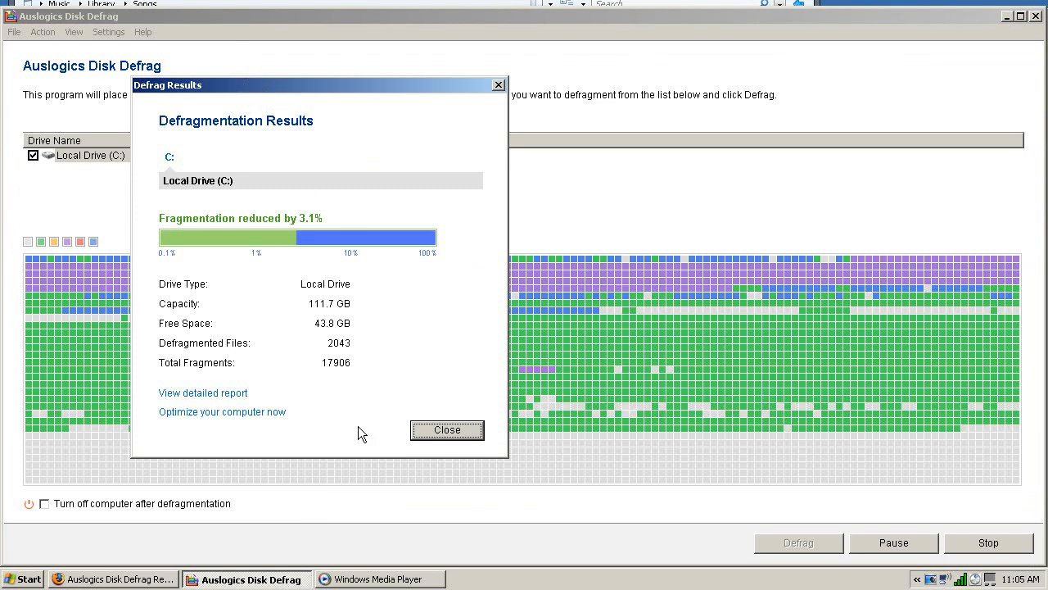
click(445, 429)
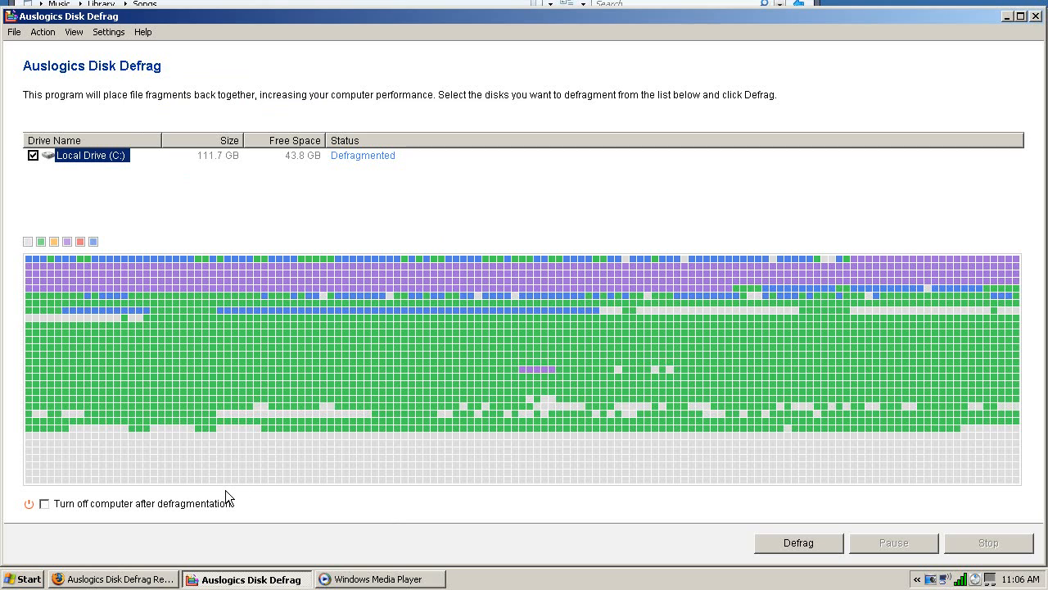
mouse_move(331, 366)
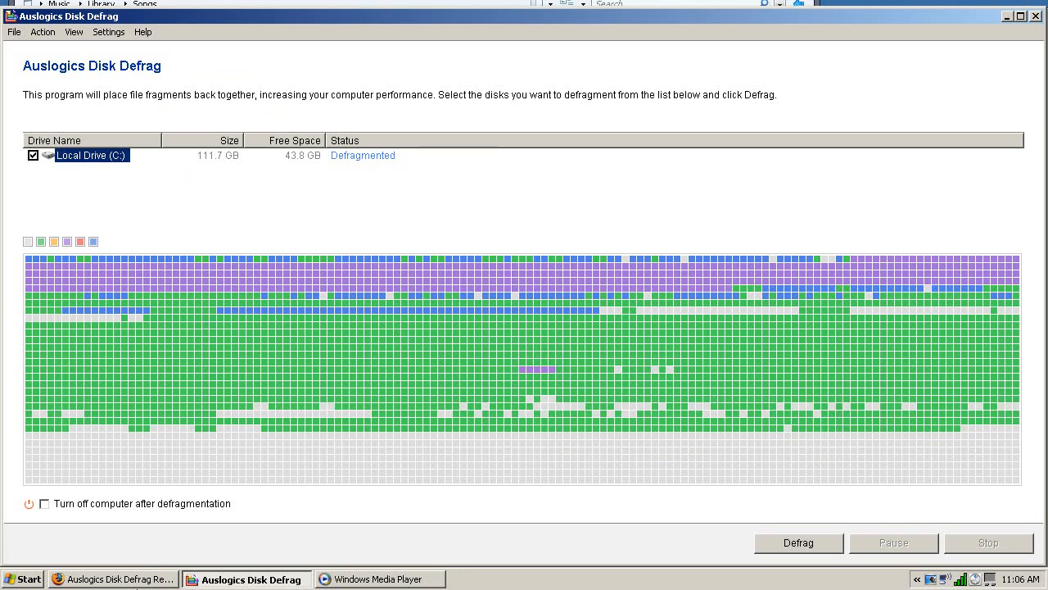
mouse_move(152, 298)
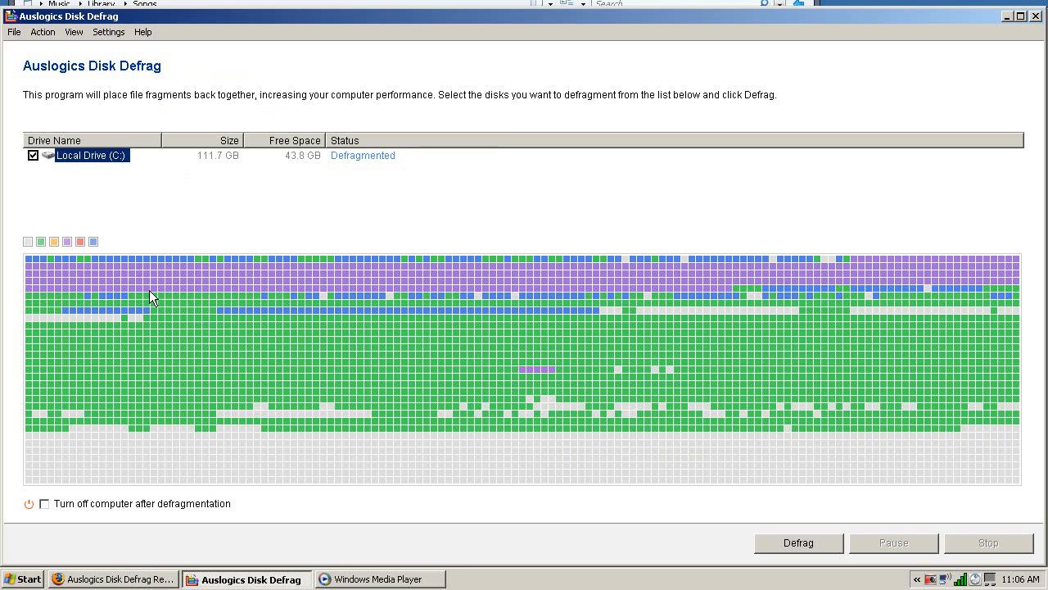
mouse_move(233, 318)
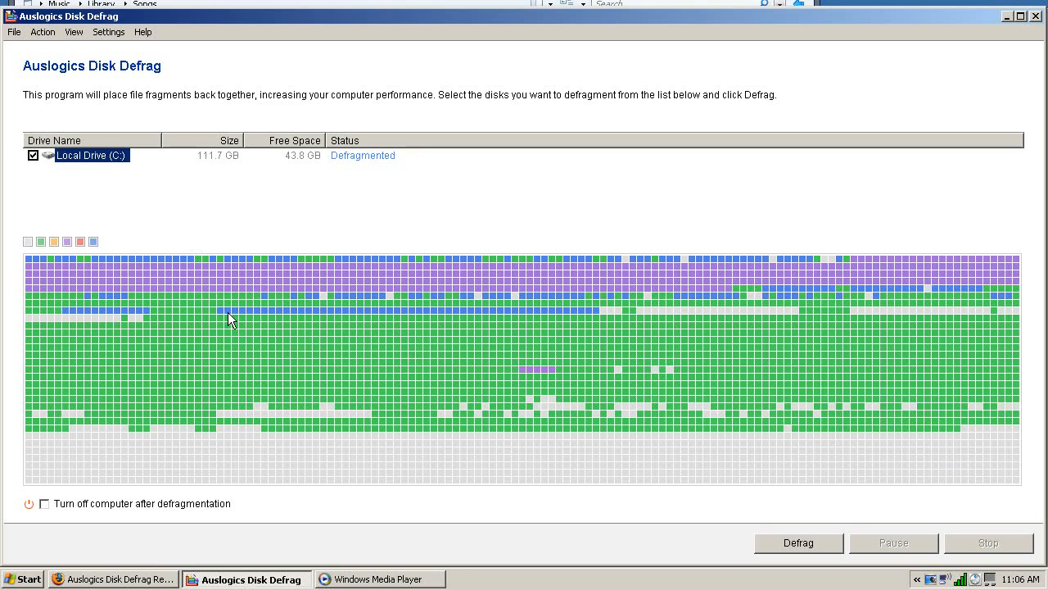
mouse_move(236, 329)
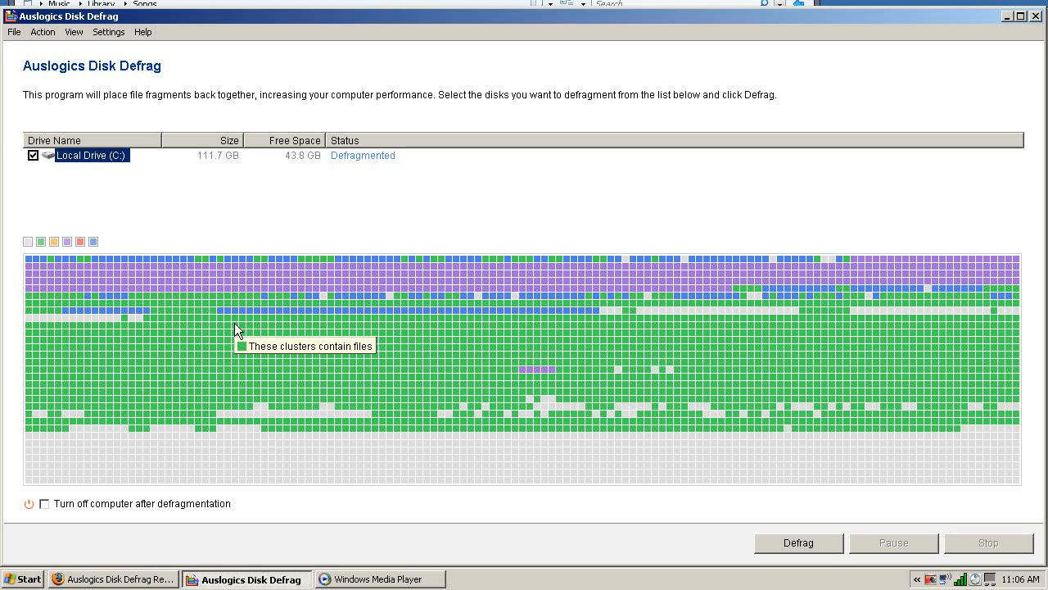